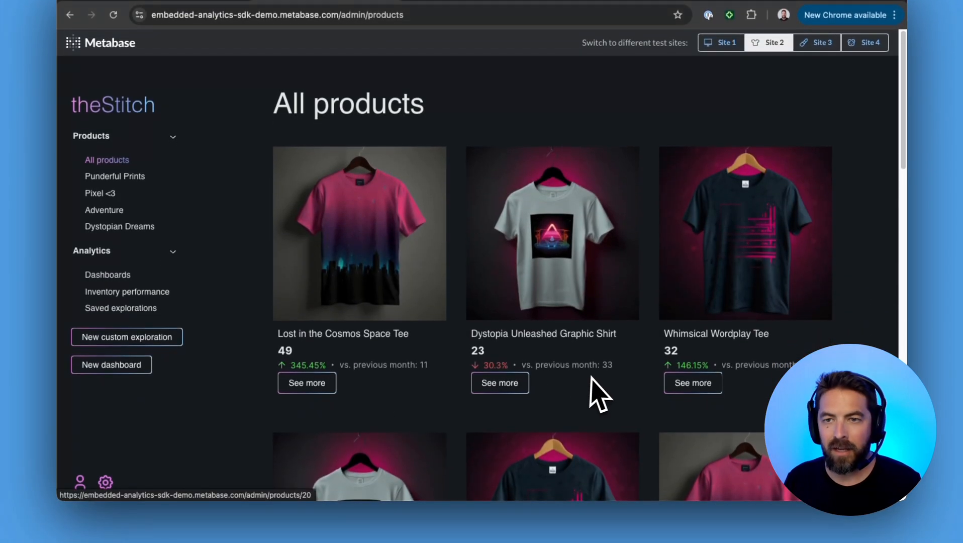
Step: Switch the embedded analytics demo to the Luminara Beauty test site
click(870, 104)
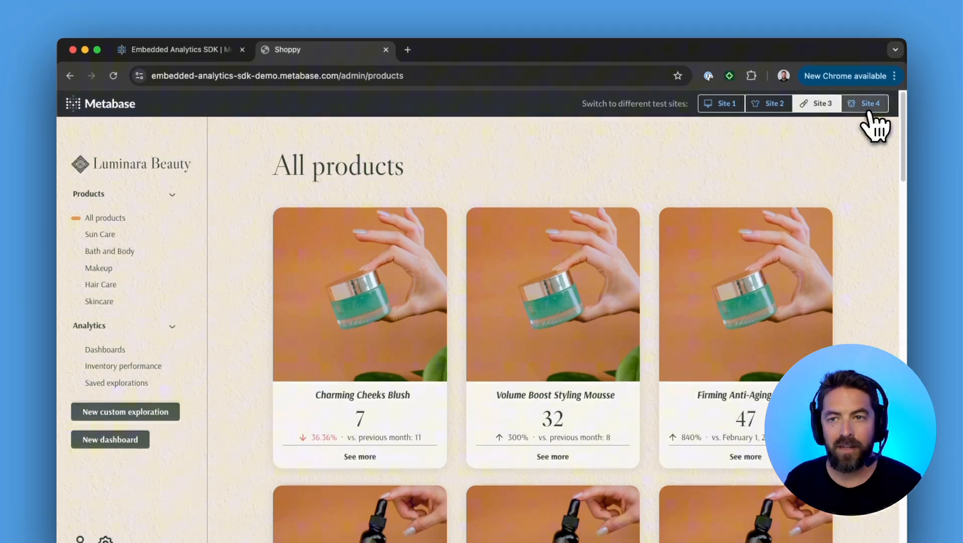
click(871, 102)
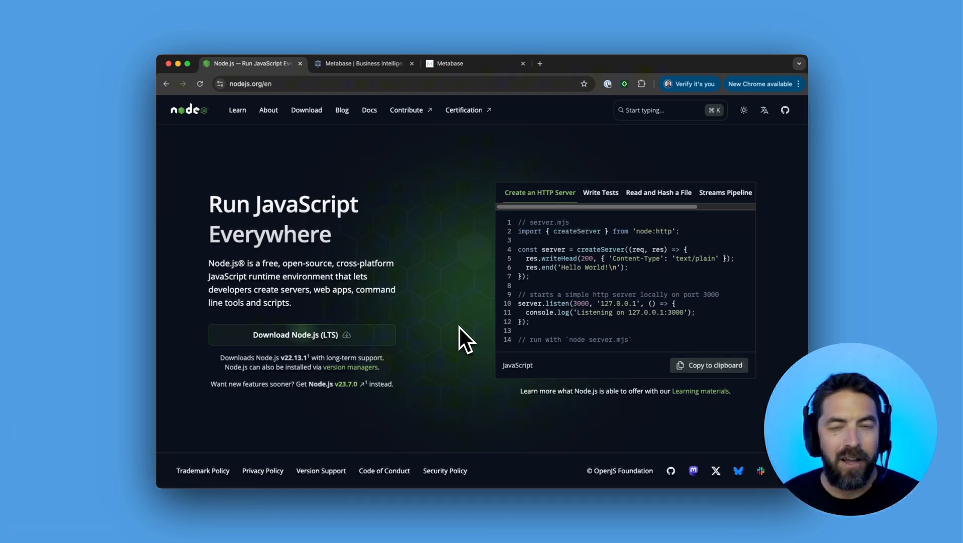
mouse_move(247, 118)
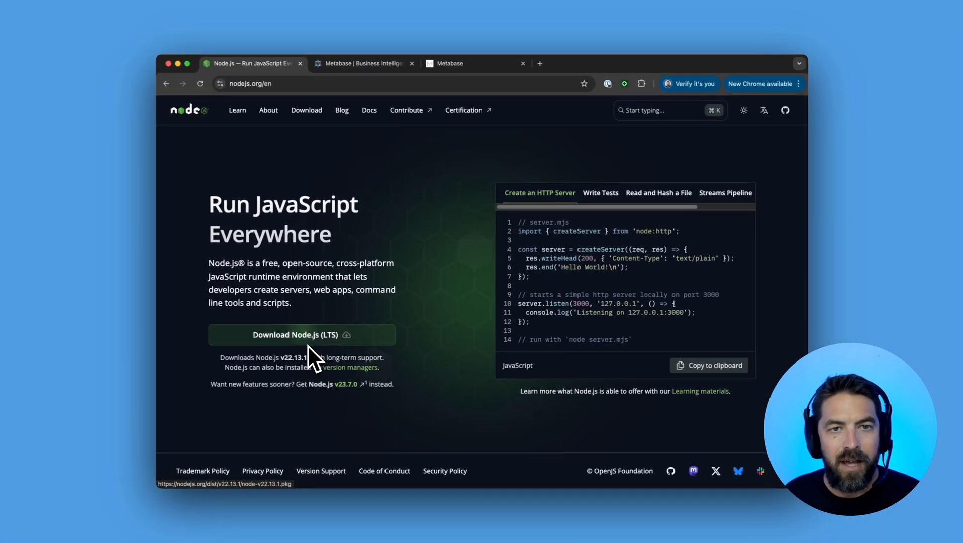
Step: Download the Node.js LTS installer from nodejs.org
click(364, 63)
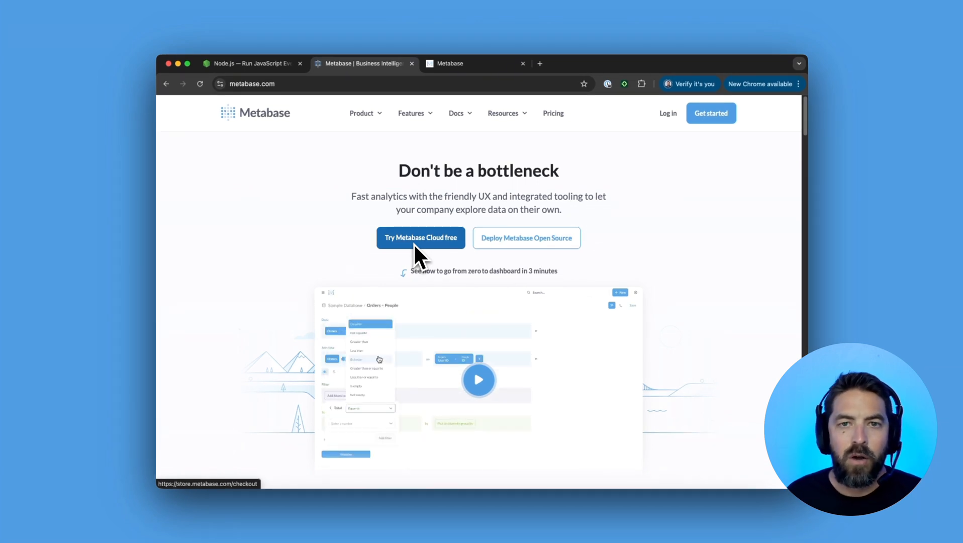
Step: Enable the Embedded analytics SDK in Admin settings and edit the JWT authentication settings
click(464, 64)
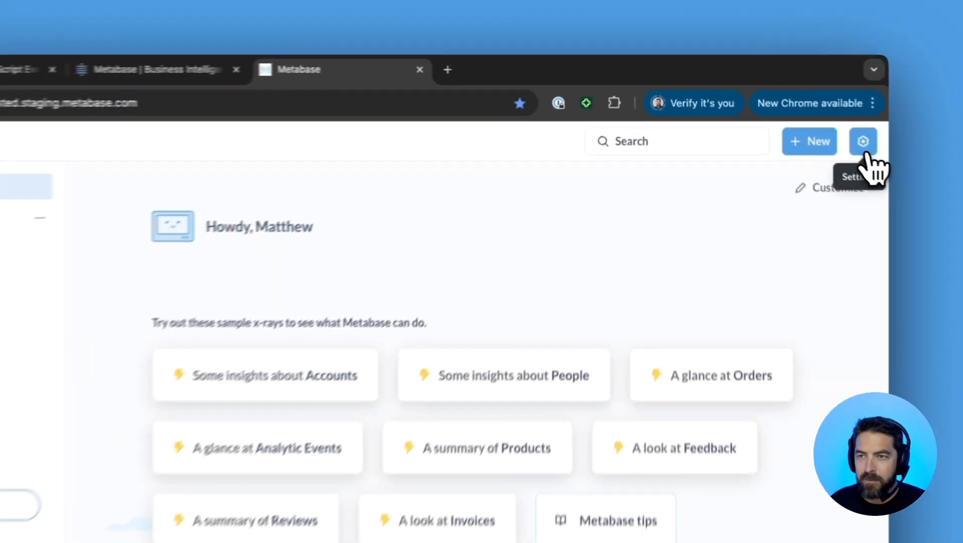
click(862, 141)
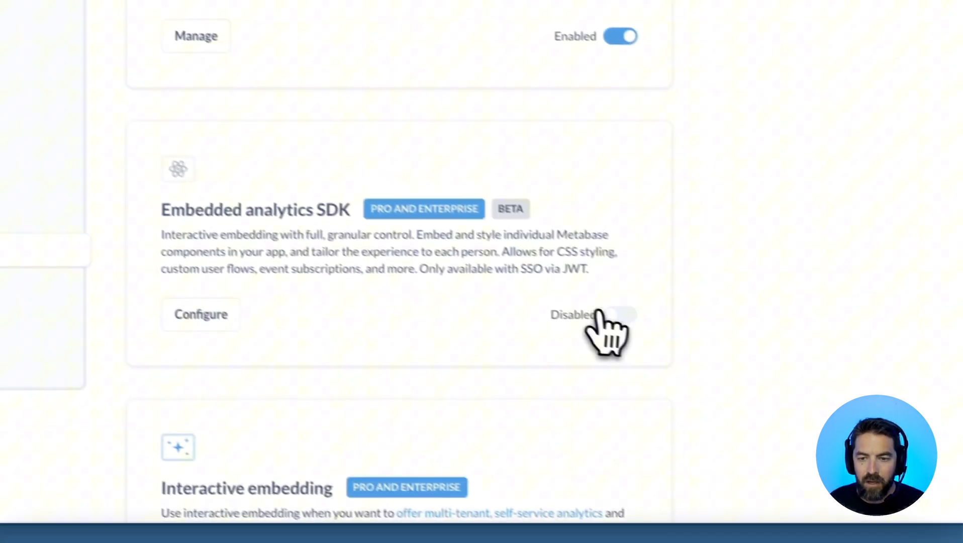
click(623, 314)
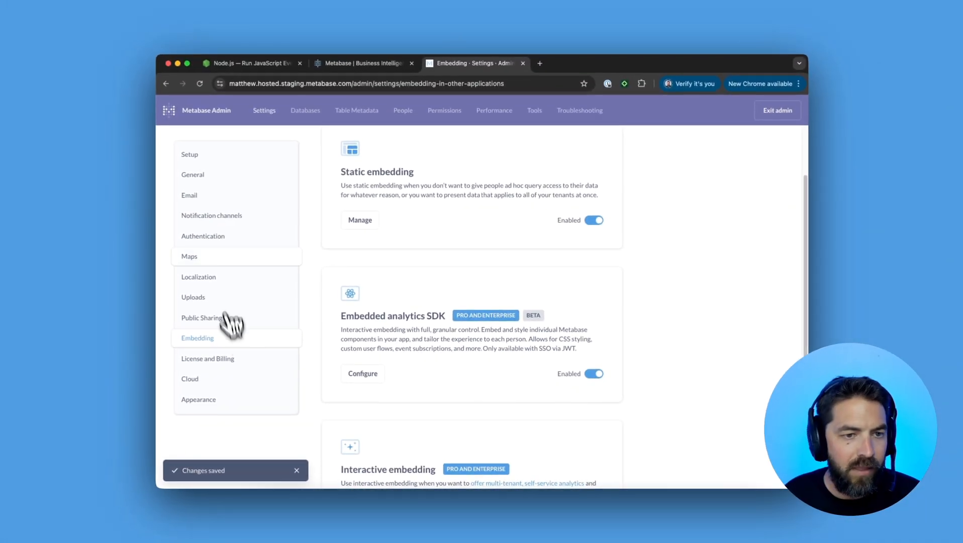
click(204, 236)
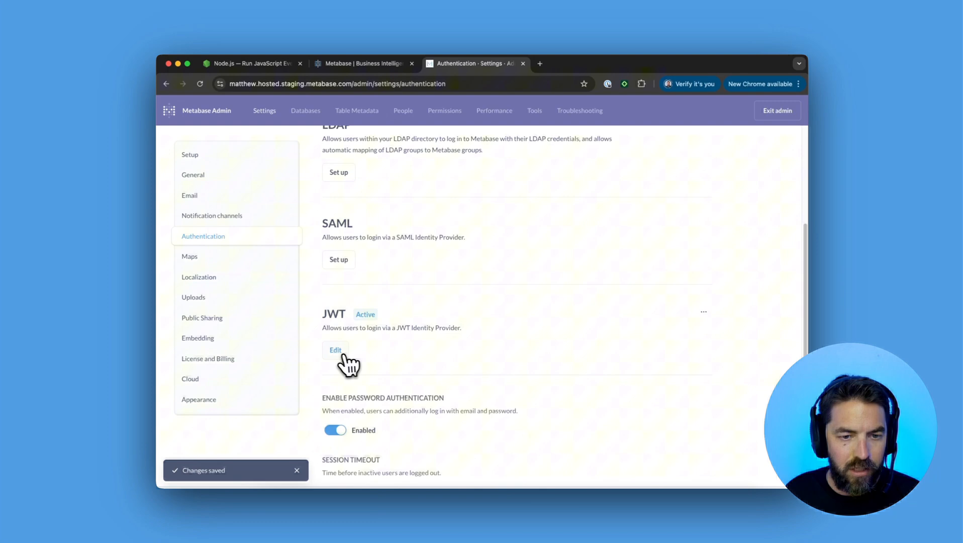
click(335, 350)
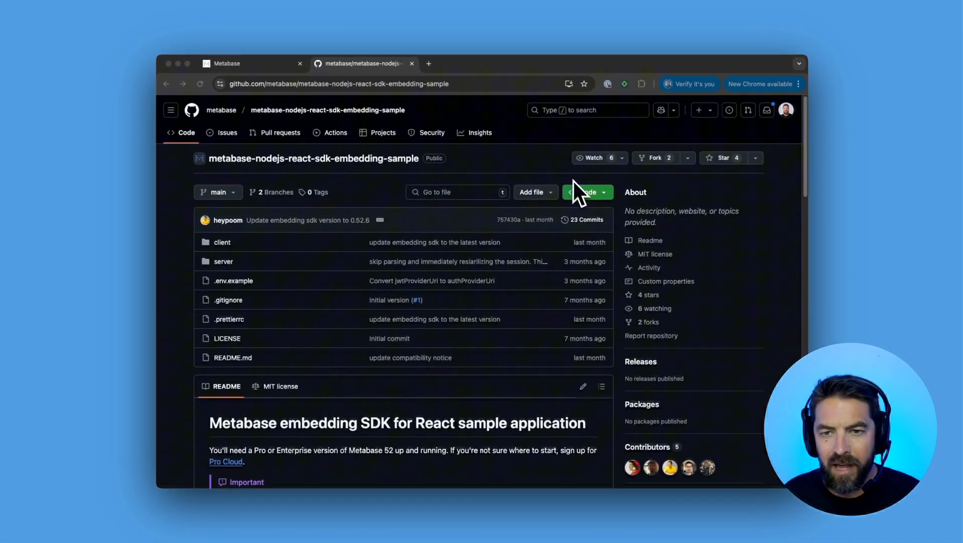
Step: Copy the sample repository's clone URL and git clone it in the terminal
click(587, 192)
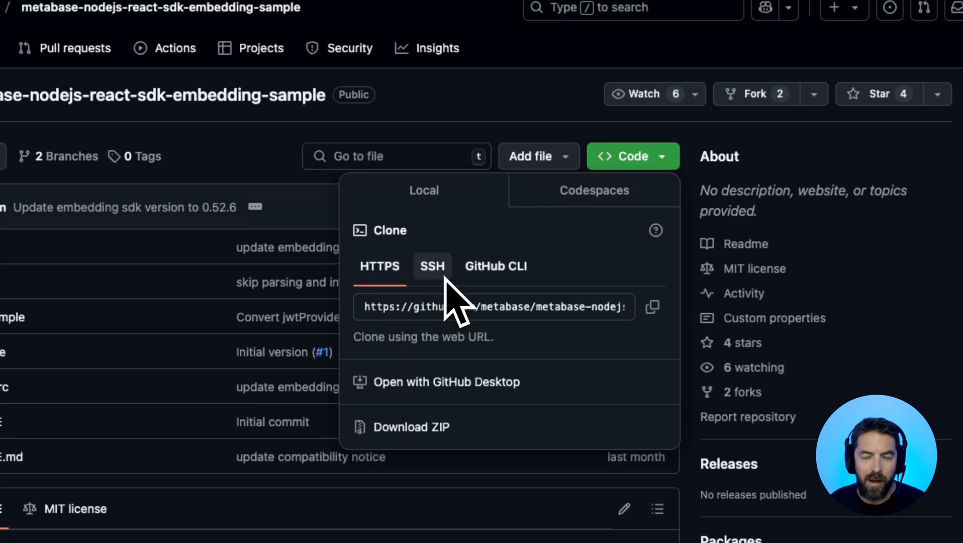
mouse_move(651, 306)
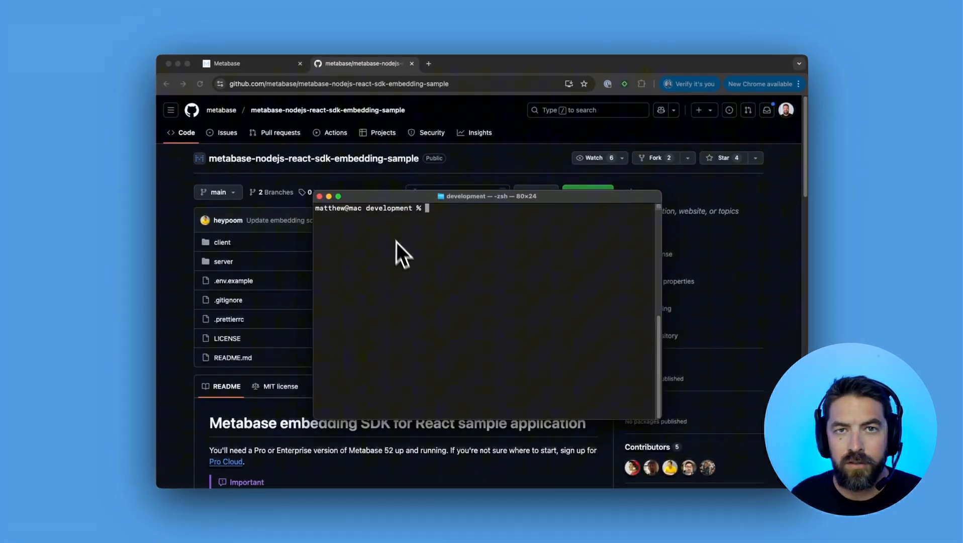
mouse_move(440, 252)
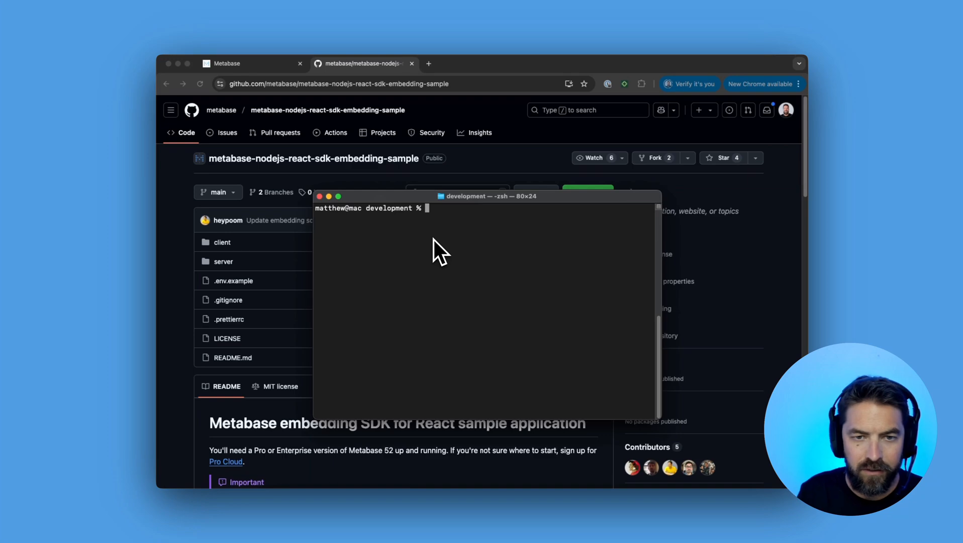
text(git)
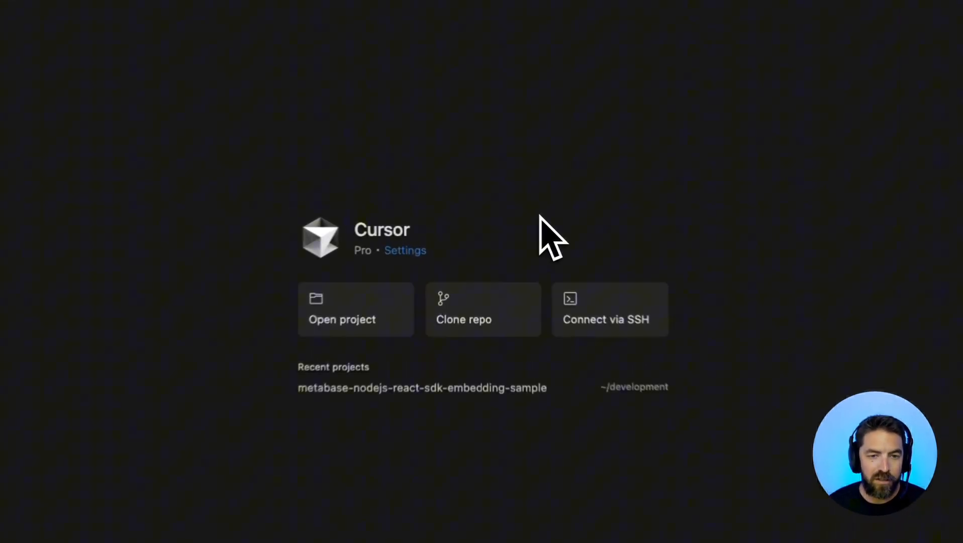
Step: Open the sample embedding project folder in Cursor
click(342, 318)
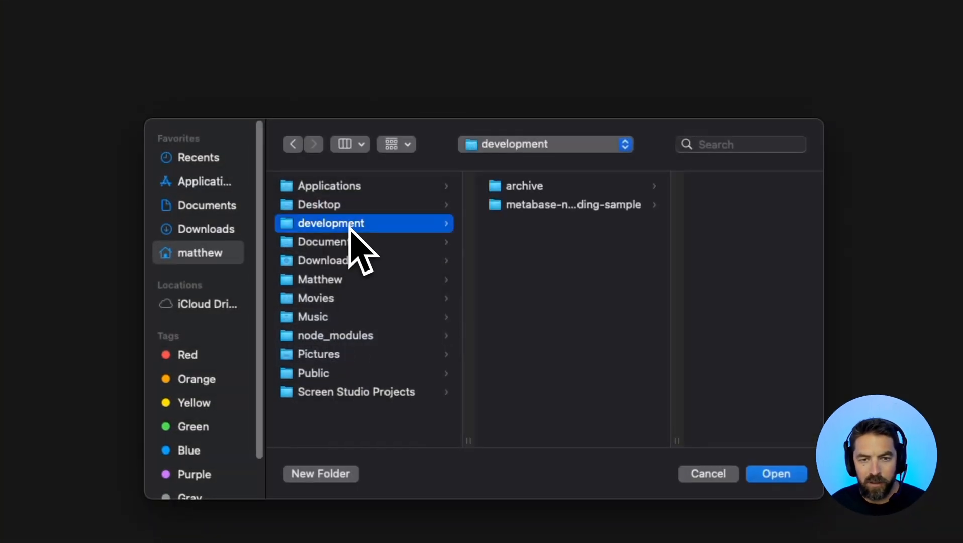
click(572, 204)
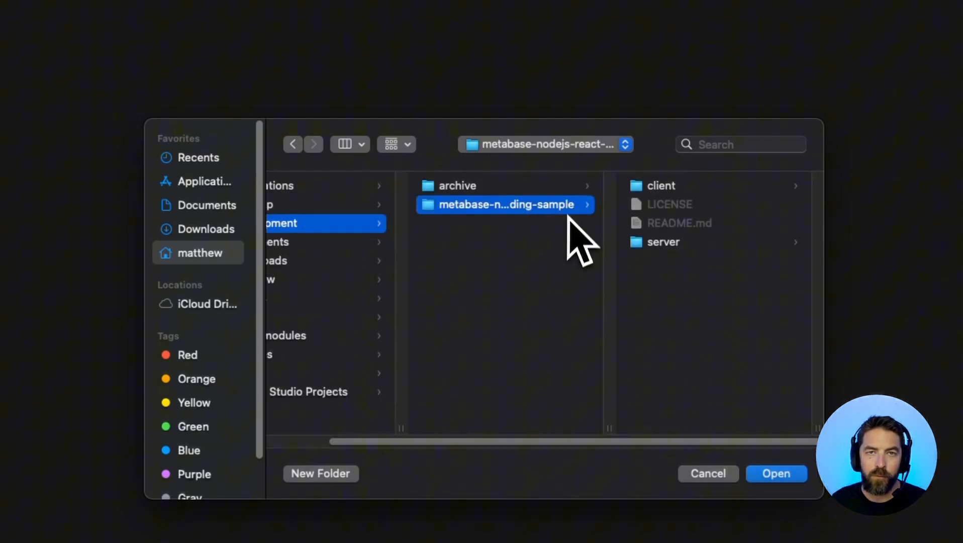
click(776, 473)
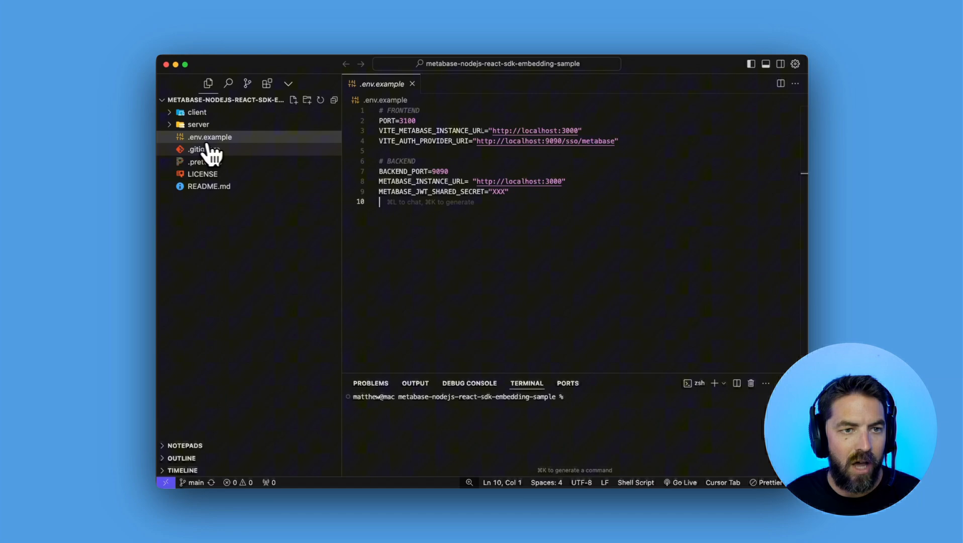
Step: Create .env from .env.example with instance URLs pointing to the hosted Metabase instance
right_click(209, 137)
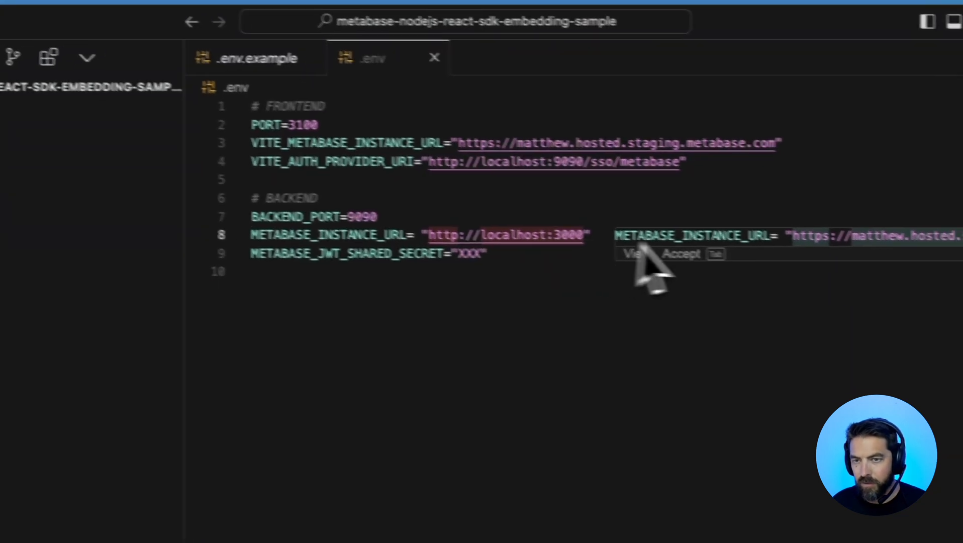
key(Tab)
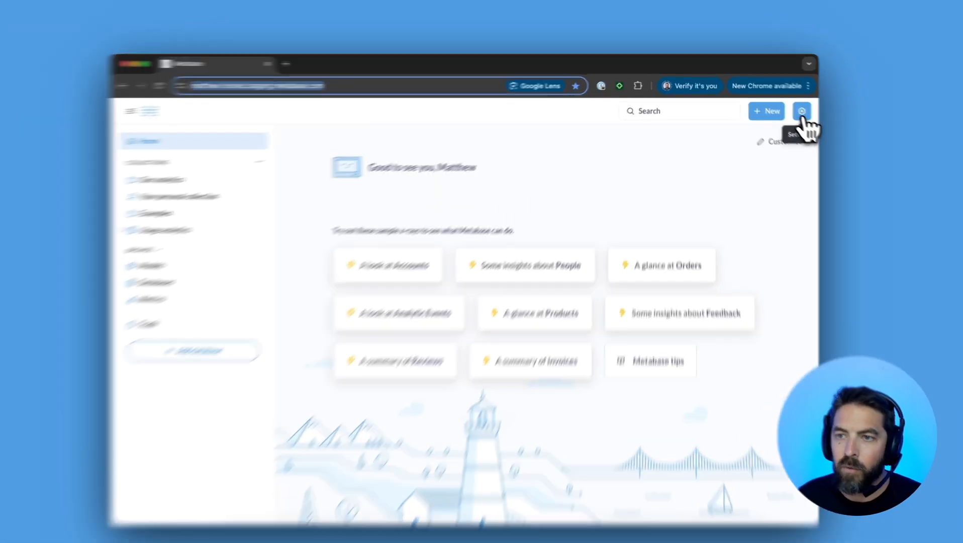
Step: Reopen the hosted instance's JWT authentication settings for editing
click(803, 111)
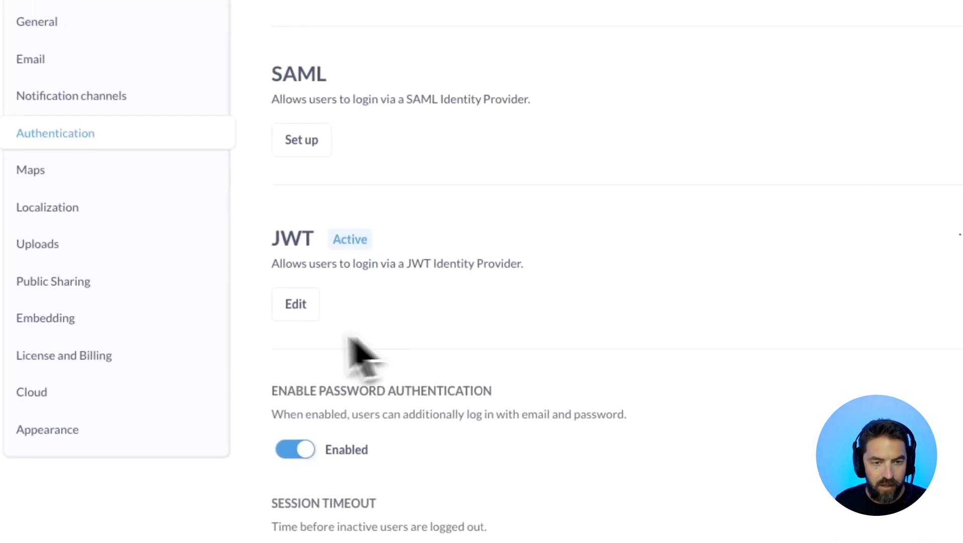
click(296, 304)
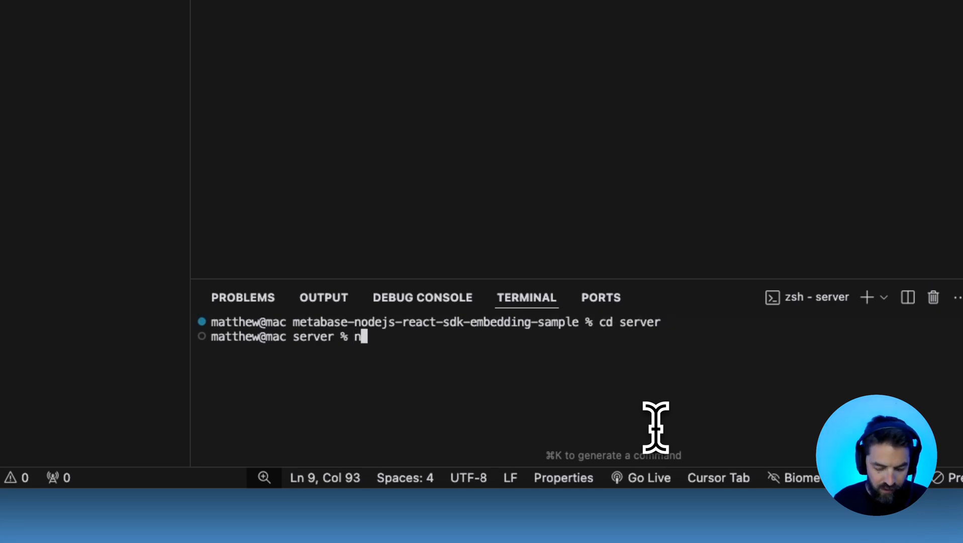
Step: Run npm install and start the server and Vite client, then open localhost:3100
text(pm install)
text(npm start)
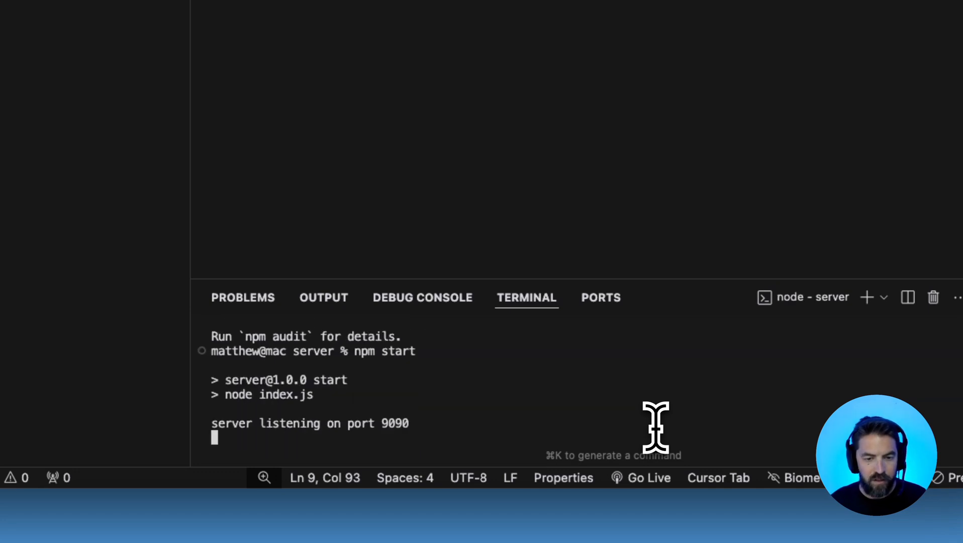
mouse_move(396, 424)
text(cd client)
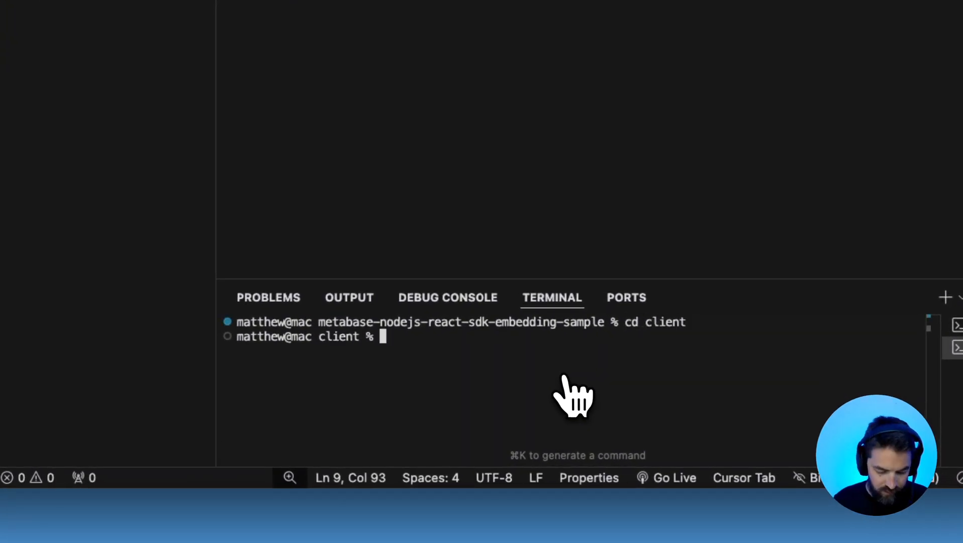
text(npm install)
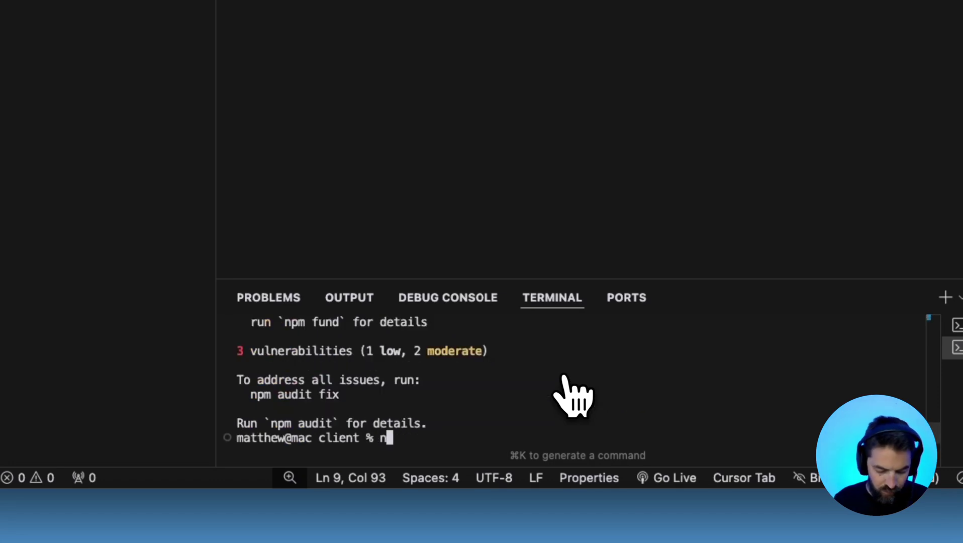
key(Enter)
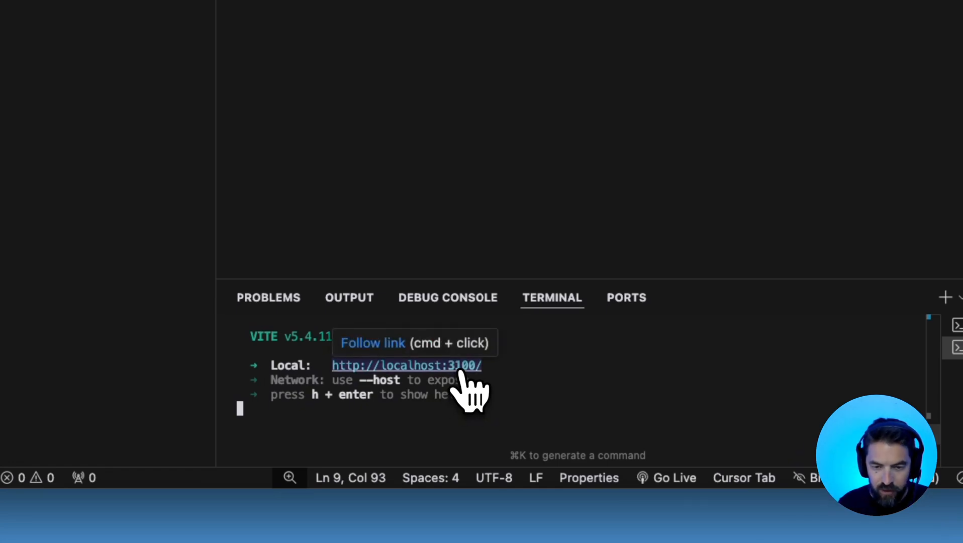
click(405, 365)
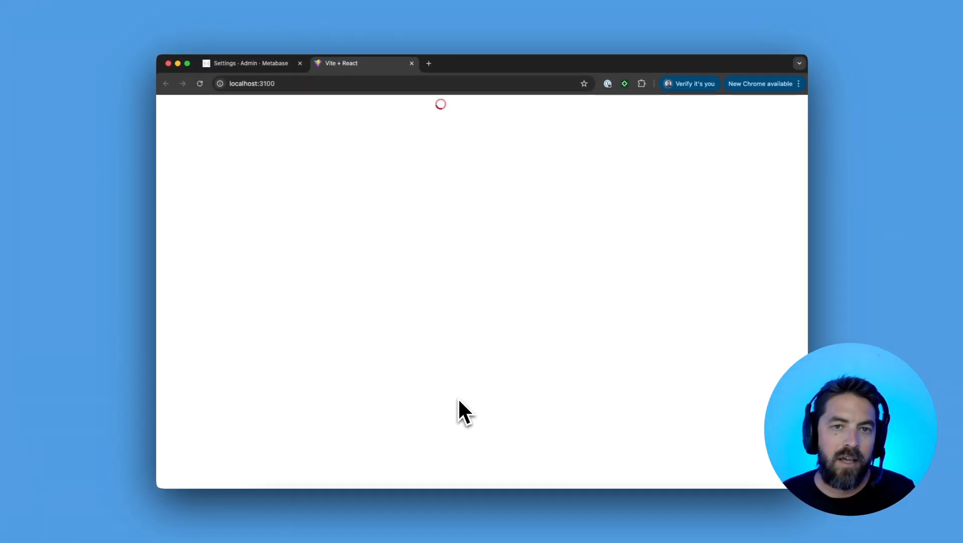